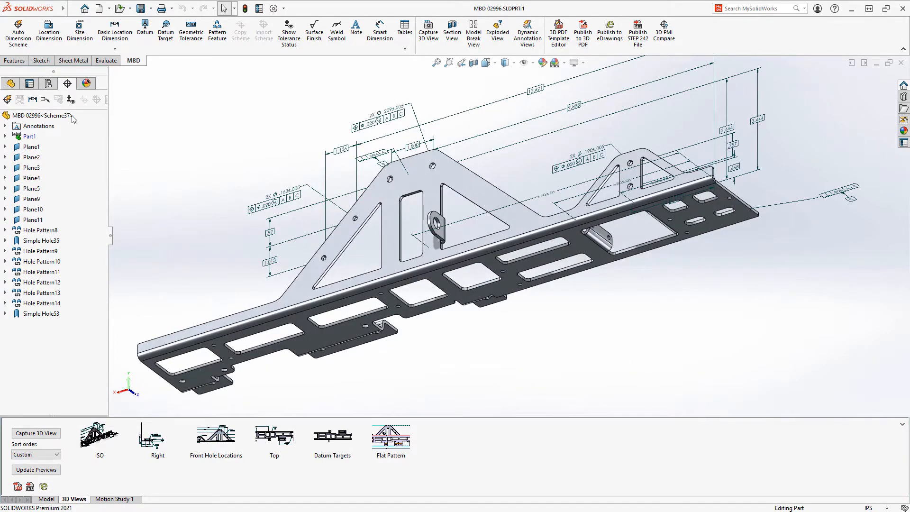
Highlight Plane9 and the holes of Hole Pattern8, then show the saved Right view
click(31, 157)
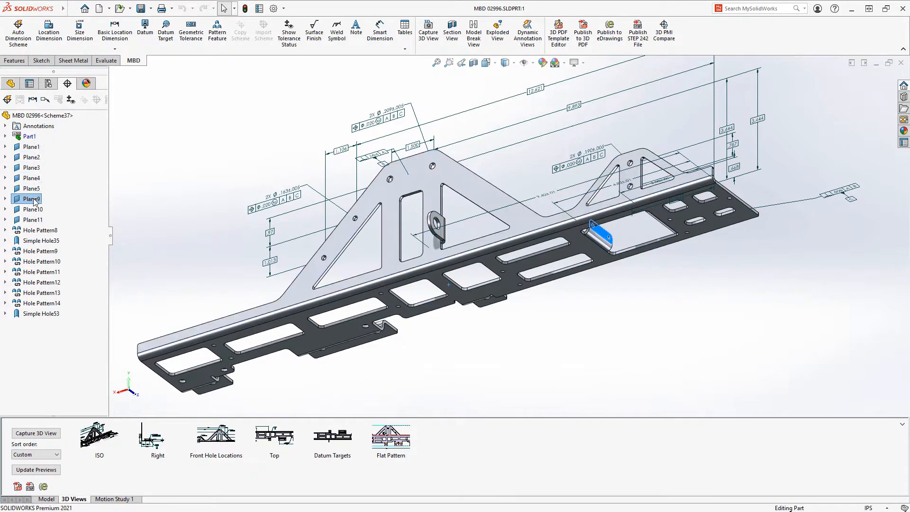
click(39, 229)
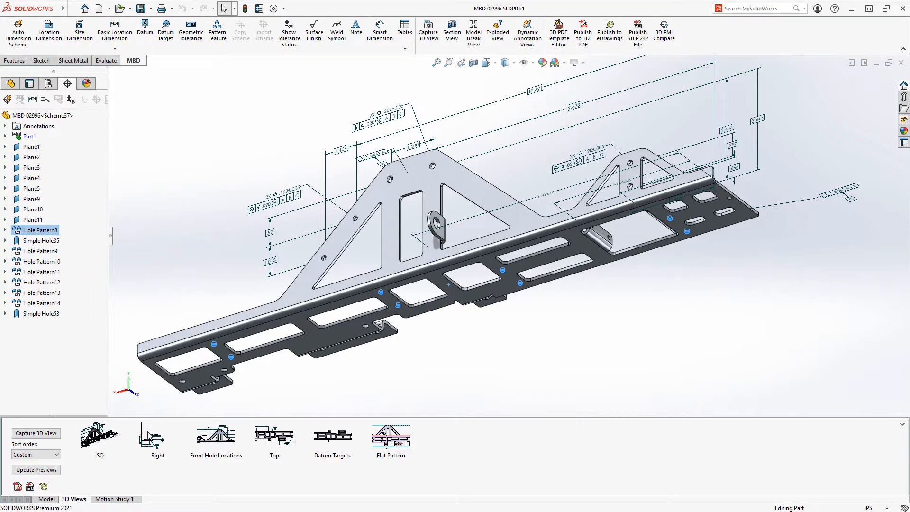
click(157, 436)
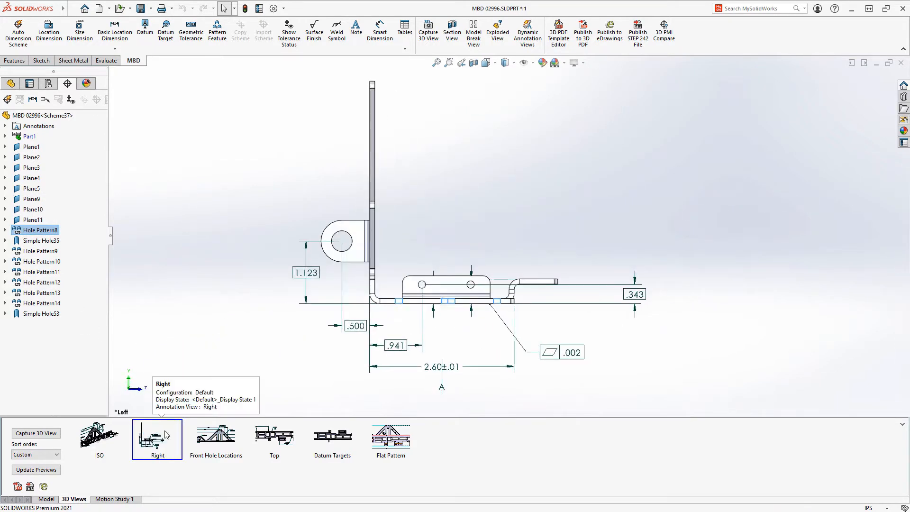
Step through the Front Hole Locations, Top and Datum Targets saved 3D views
click(216, 436)
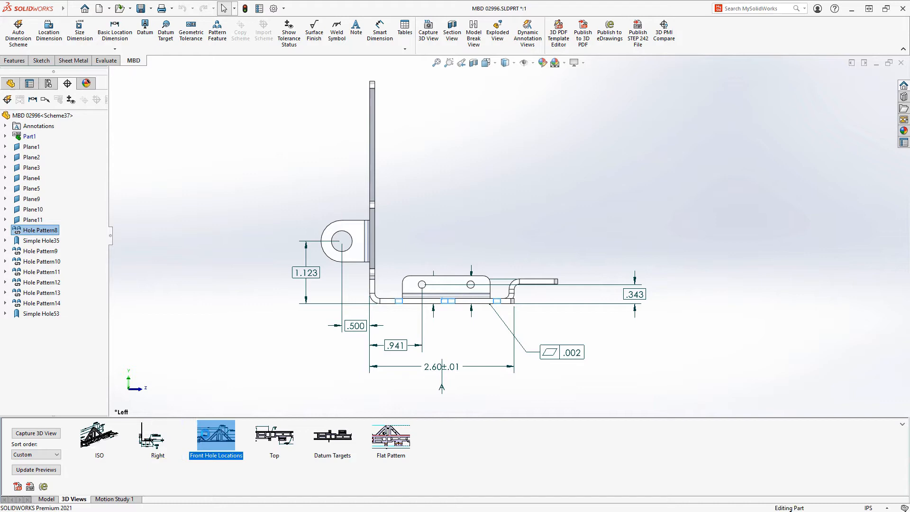
click(215, 437)
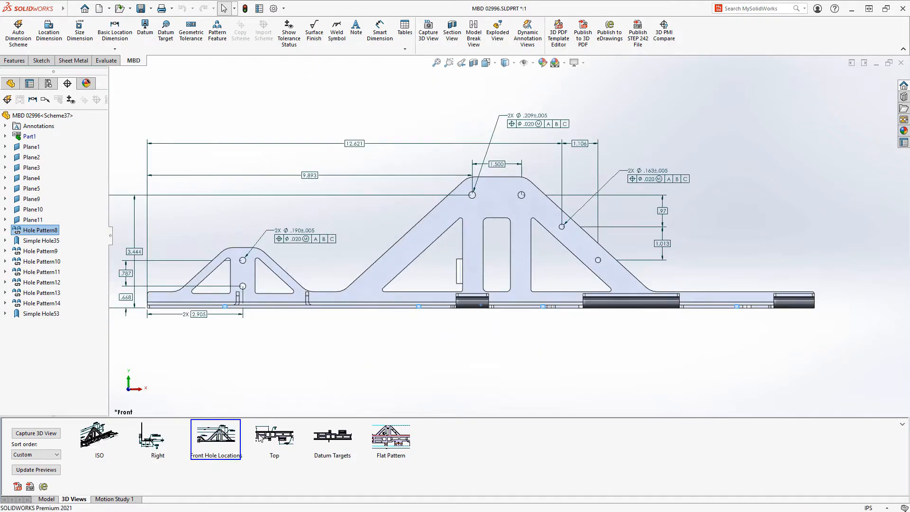
click(273, 435)
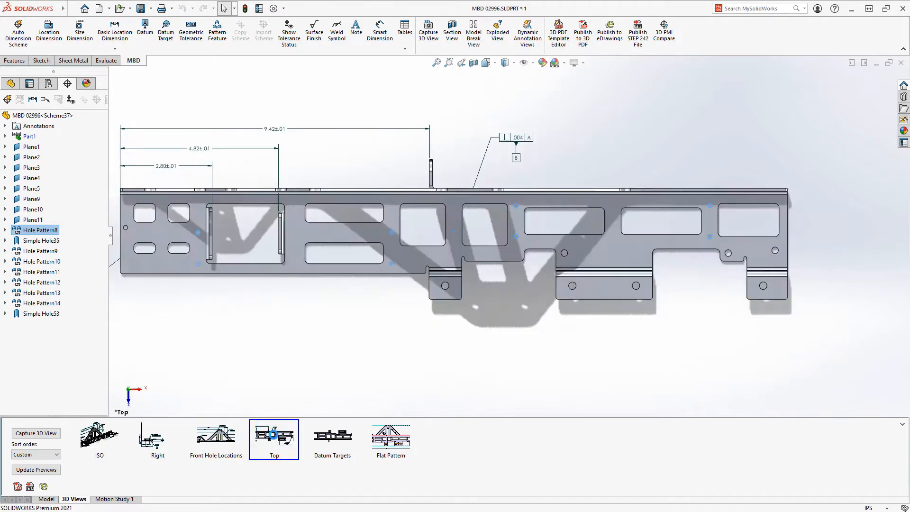
click(332, 435)
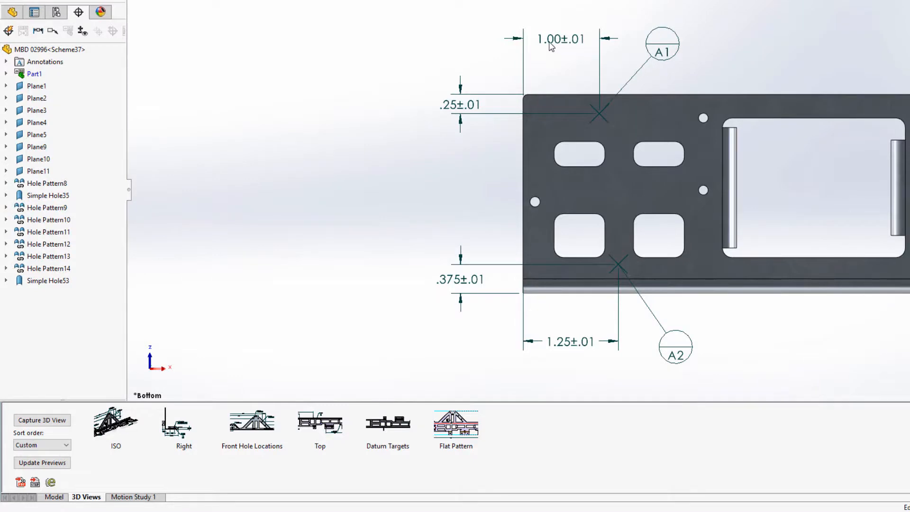
Check the 1.00 dimension of datum target A1 in the Modify box, leaving it unchanged
double_click(560, 39)
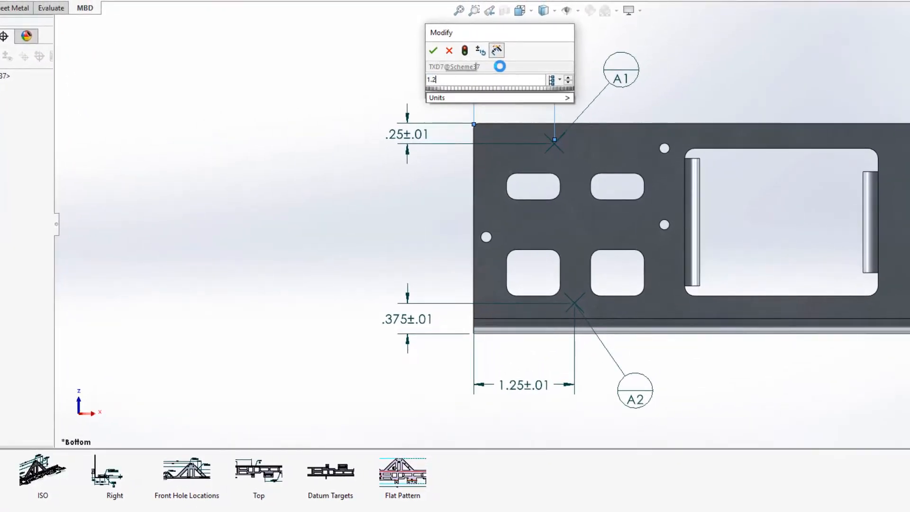
click(433, 50)
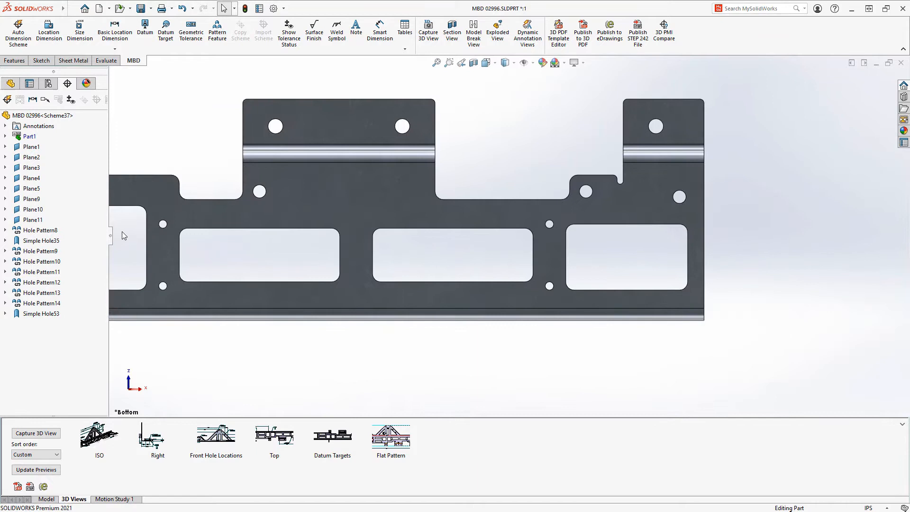
Add datum target A3 on the plate's underside with its balloon, as a circular target area
click(165, 29)
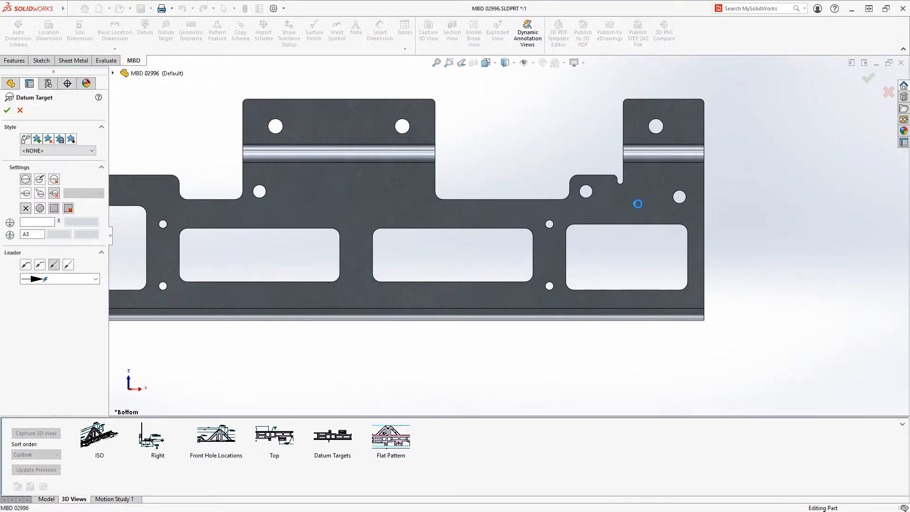
click(637, 203)
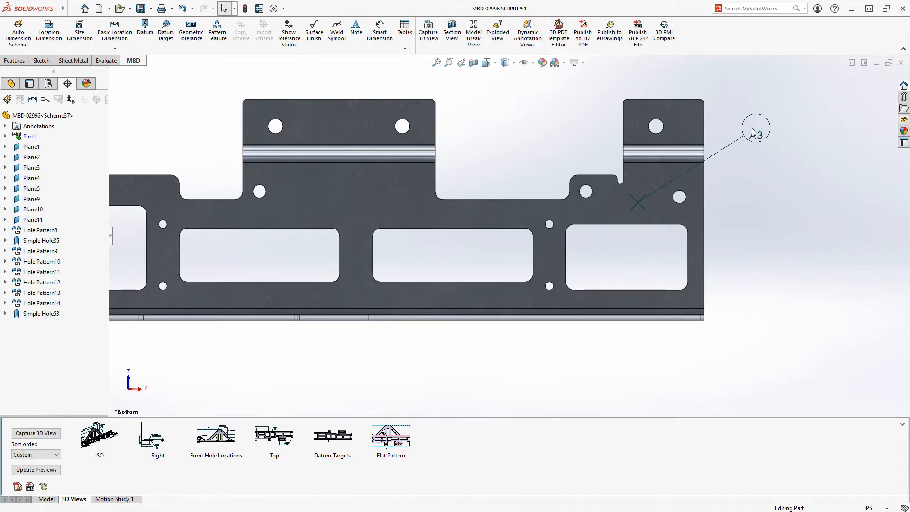
click(165, 29)
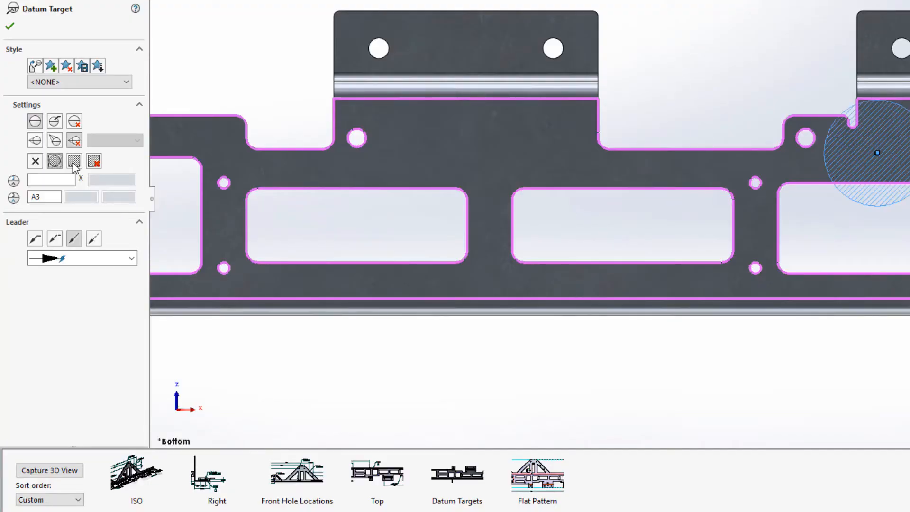
click(54, 161)
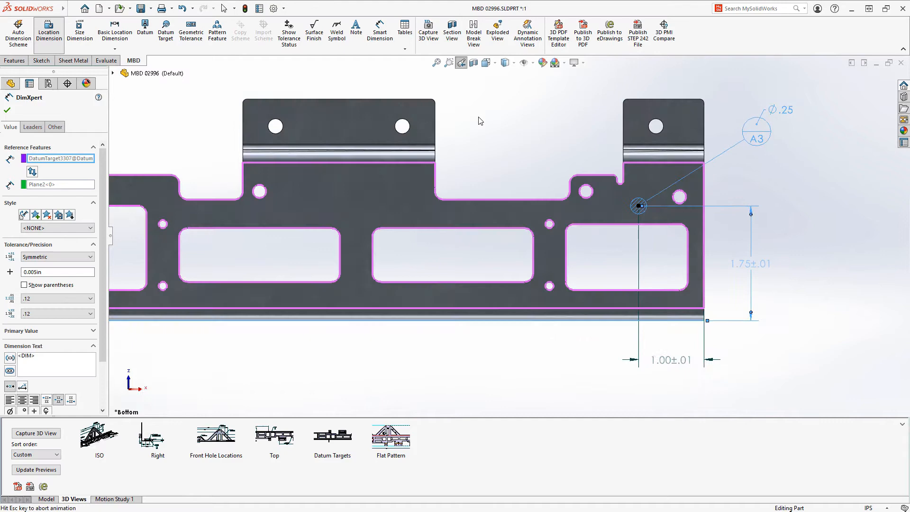
Accept A3's Ø.25 size and 1.75 and 1.00 location dimensions from the plate edges
click(389, 435)
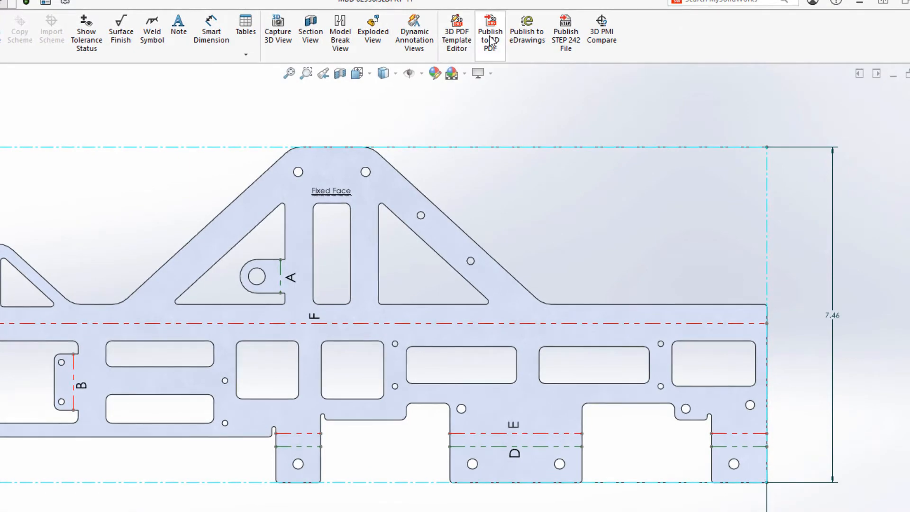
Publish the part to a 3D PDF using the Bend Table PDF template
click(490, 33)
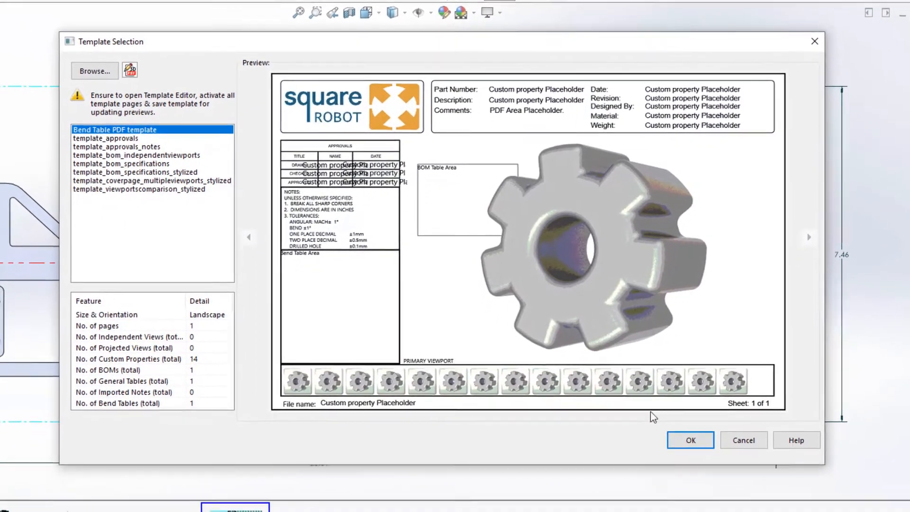
click(689, 440)
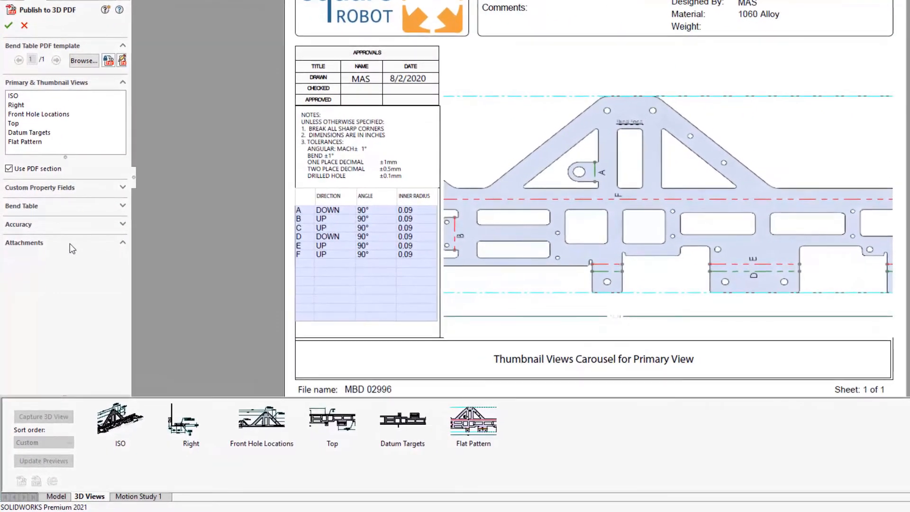
Attach the Flat-Pattern - MBD 02996.DXF file to the 3D PDF alongside the STEP 242 file
click(9, 254)
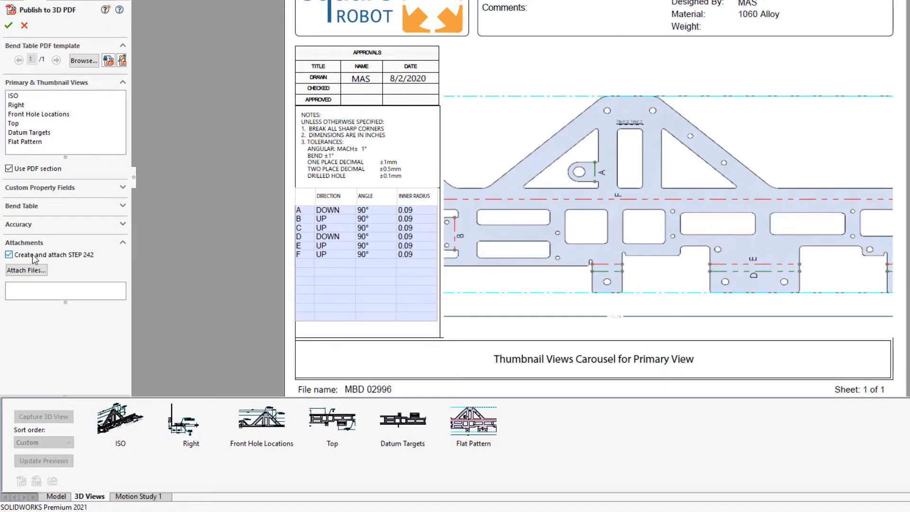
click(25, 270)
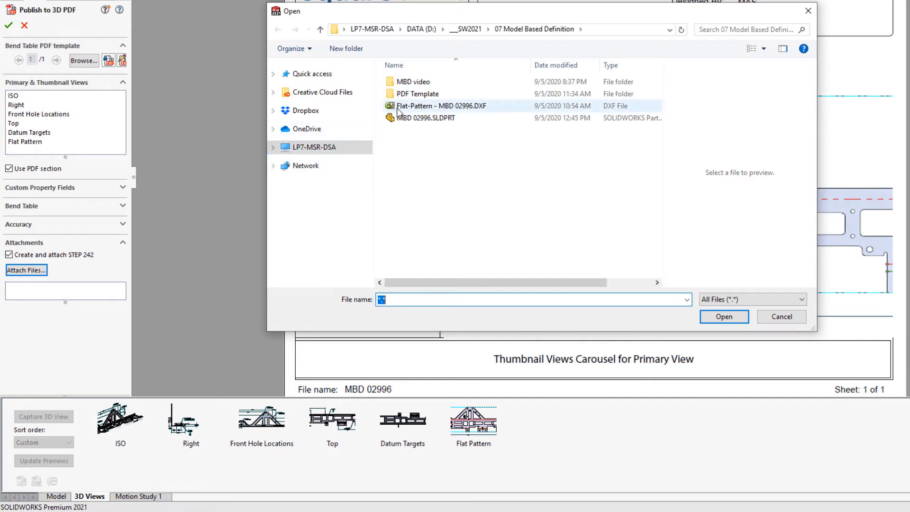
click(723, 317)
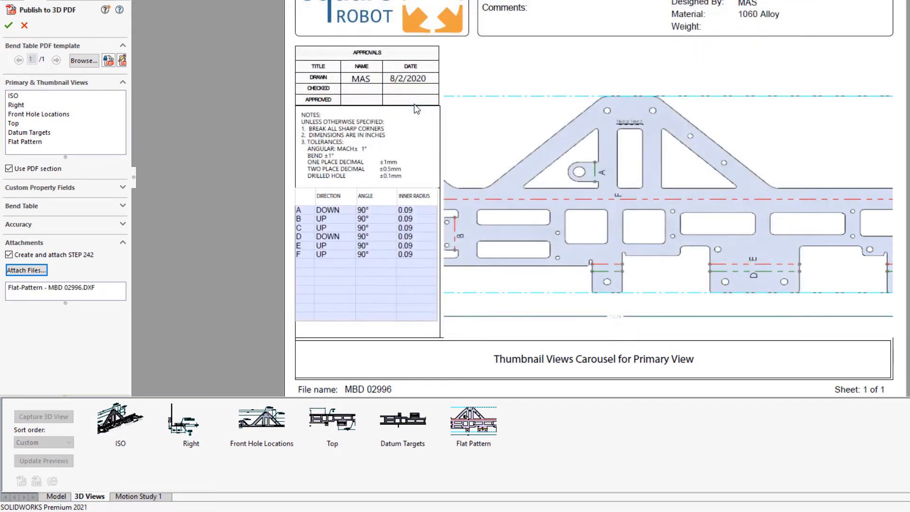
mouse_move(209, 172)
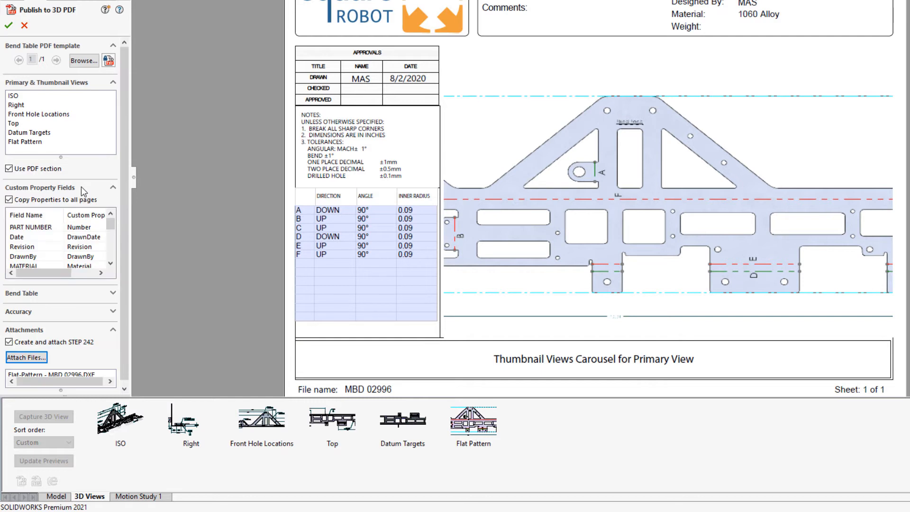
mouse_move(52, 294)
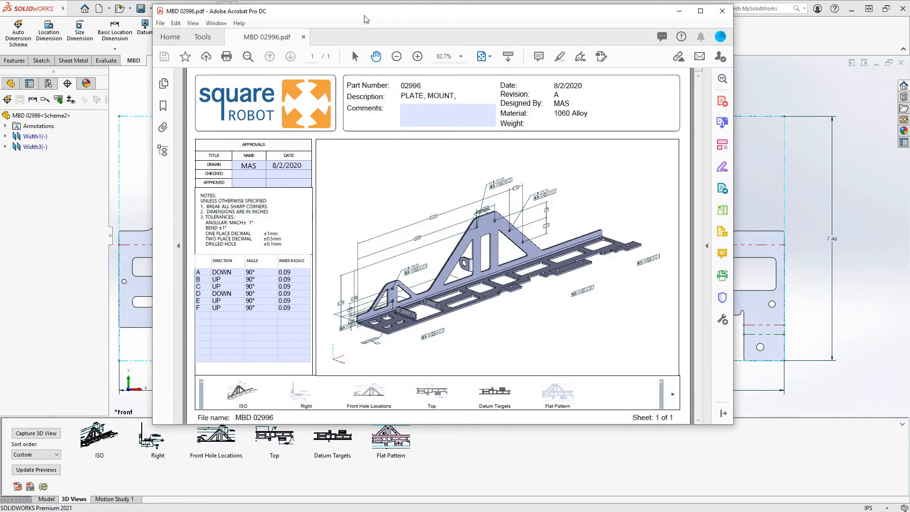
Activate the PDF's 3D model and view Front Hole Locations, Datum Targets and Flat Pattern
click(699, 11)
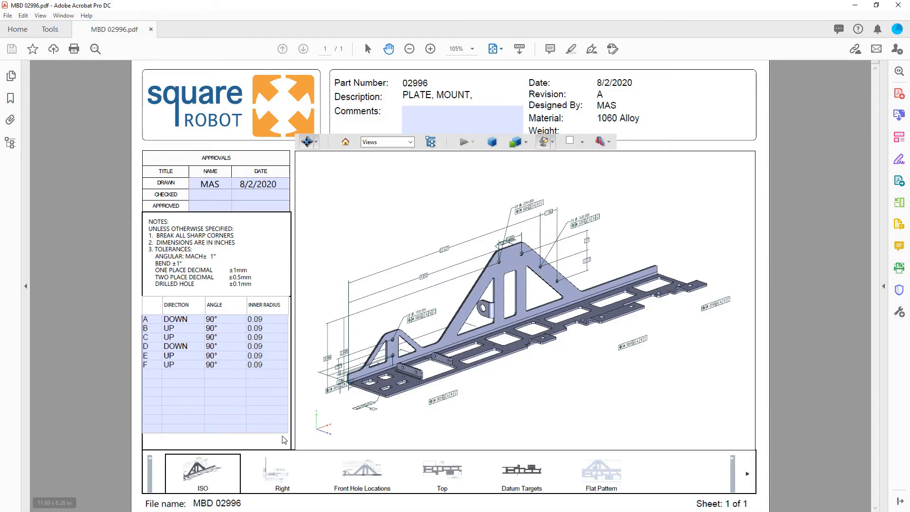
click(361, 472)
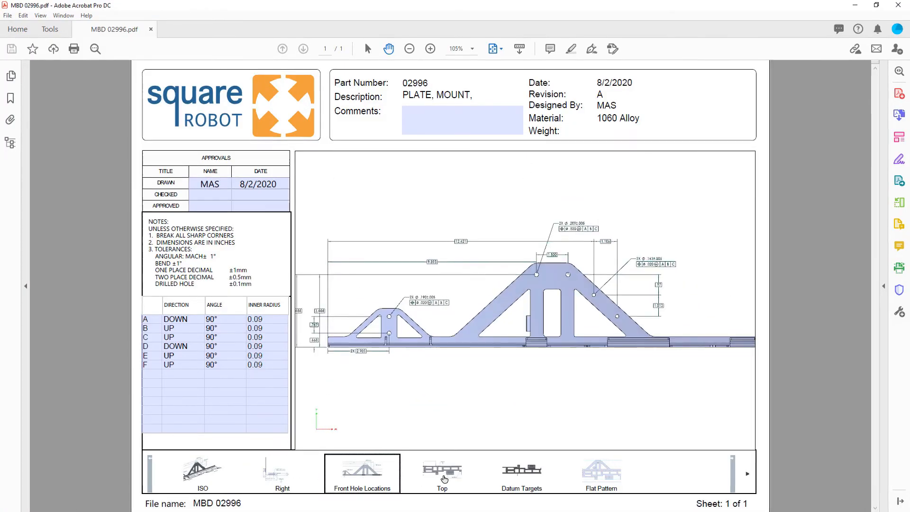
click(520, 469)
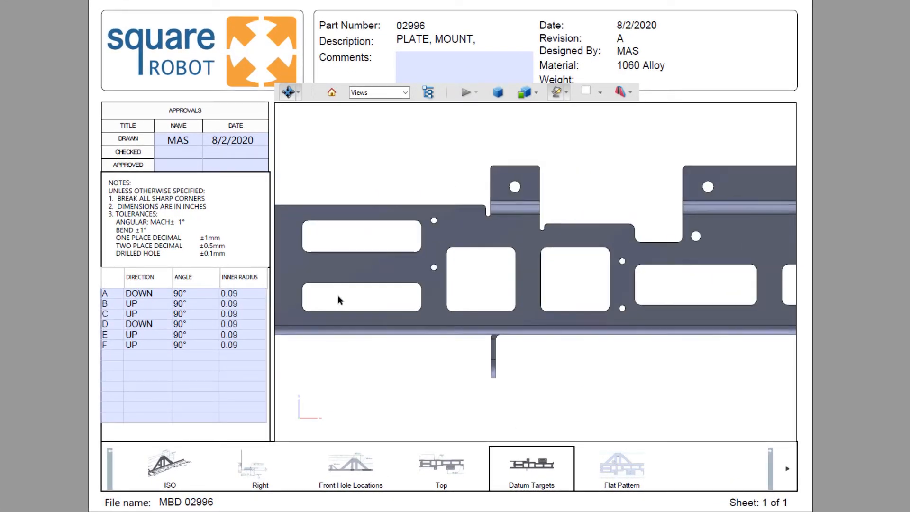
click(620, 467)
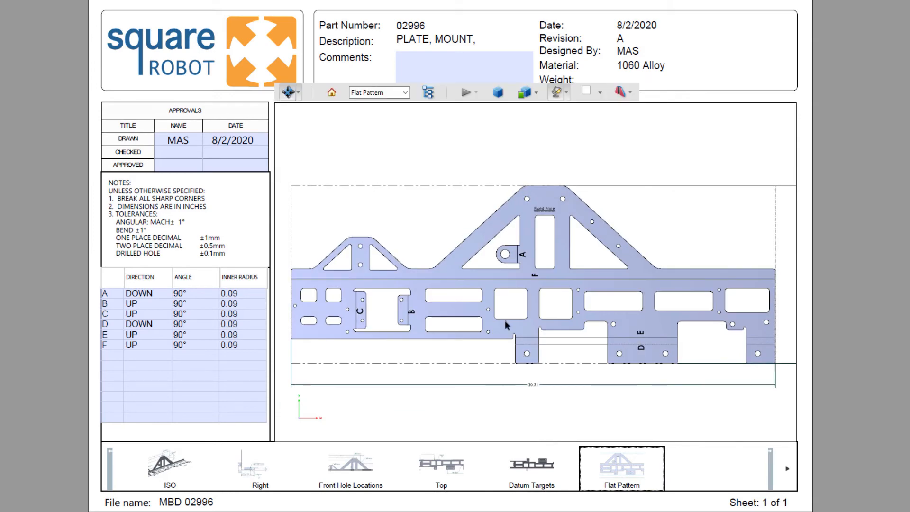